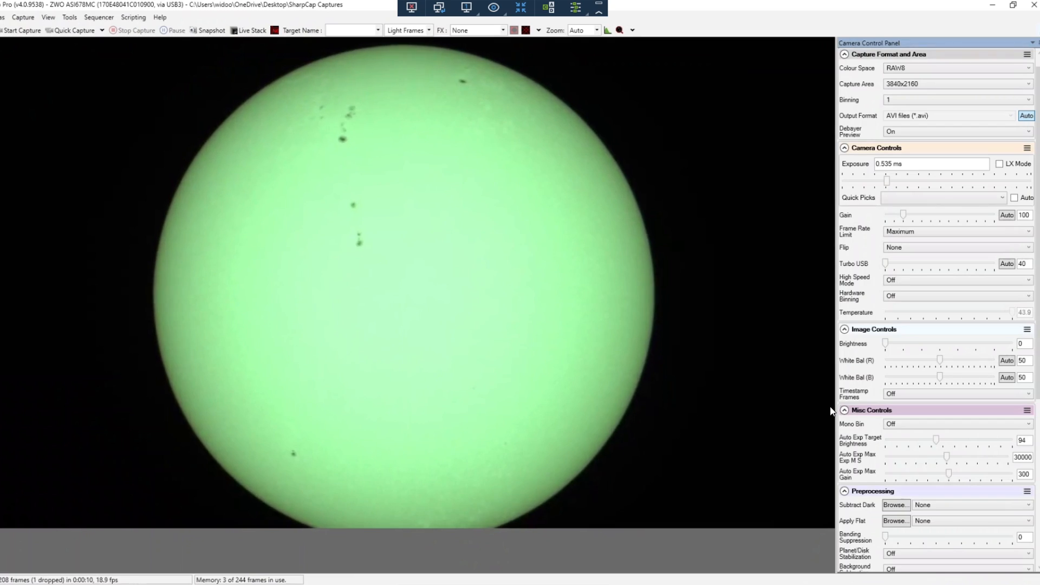
{"action": "mouse_move", "coordinate": [502, 381]}
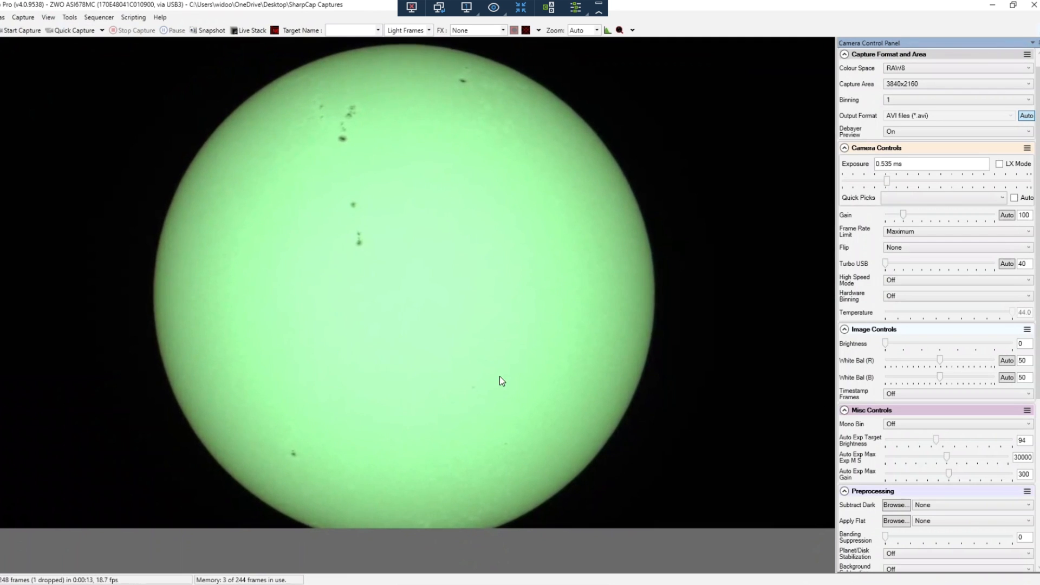
{"action": "mouse_move", "coordinate": [362, 256]}
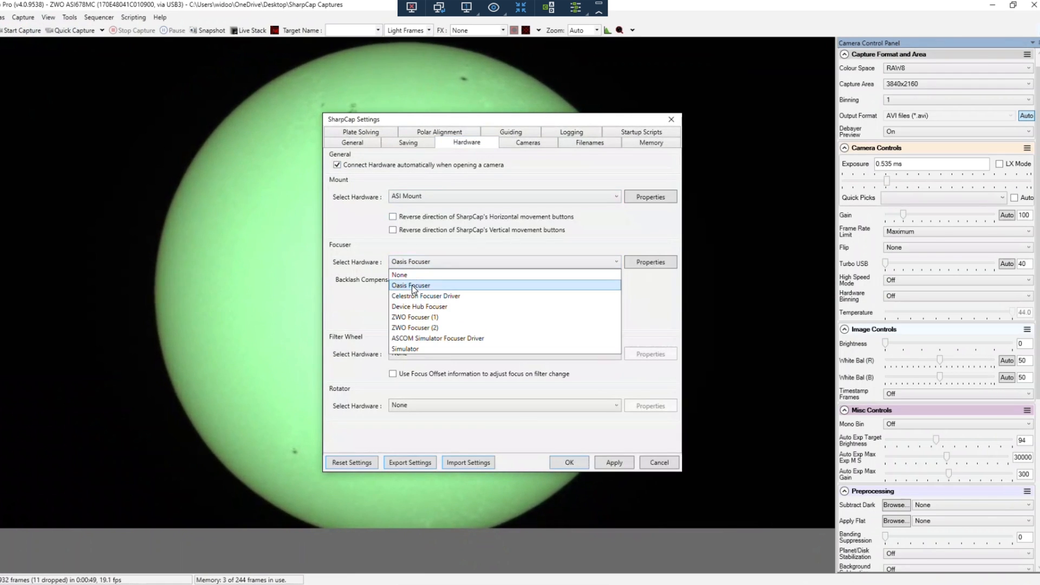
Step: Select Oasis Focuser as the focuser hardware and confirm the settings with OK
{"action": "left_click", "coordinate": [410, 285]}
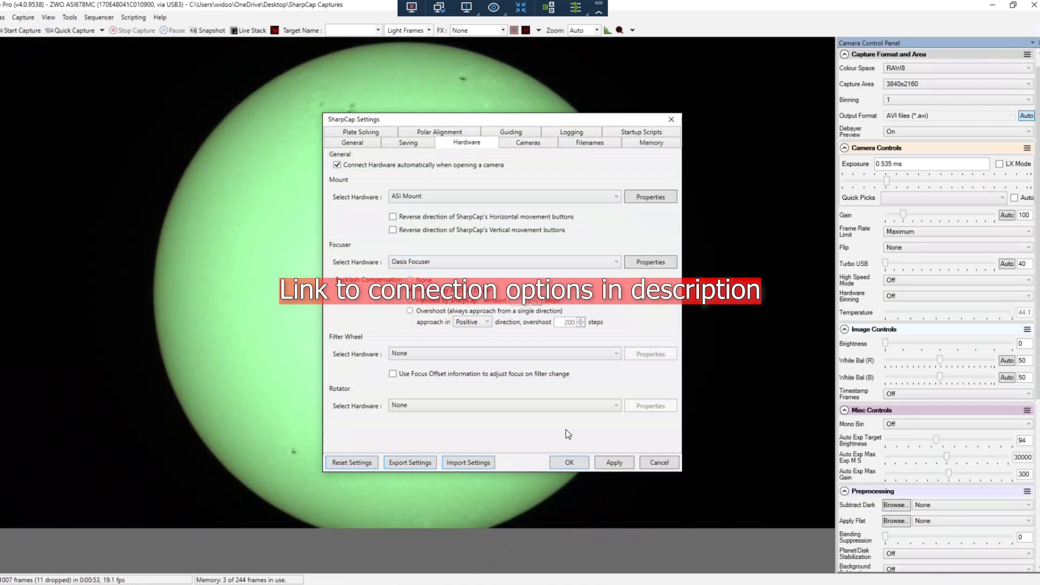
{"action": "left_click", "coordinate": [569, 462]}
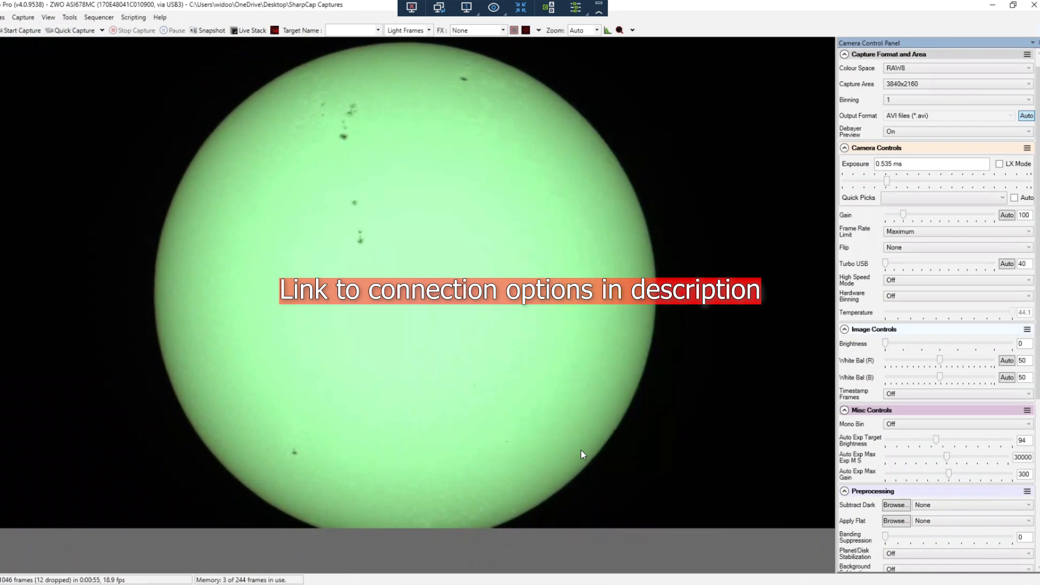
{"action": "mouse_move", "coordinate": [775, 200]}
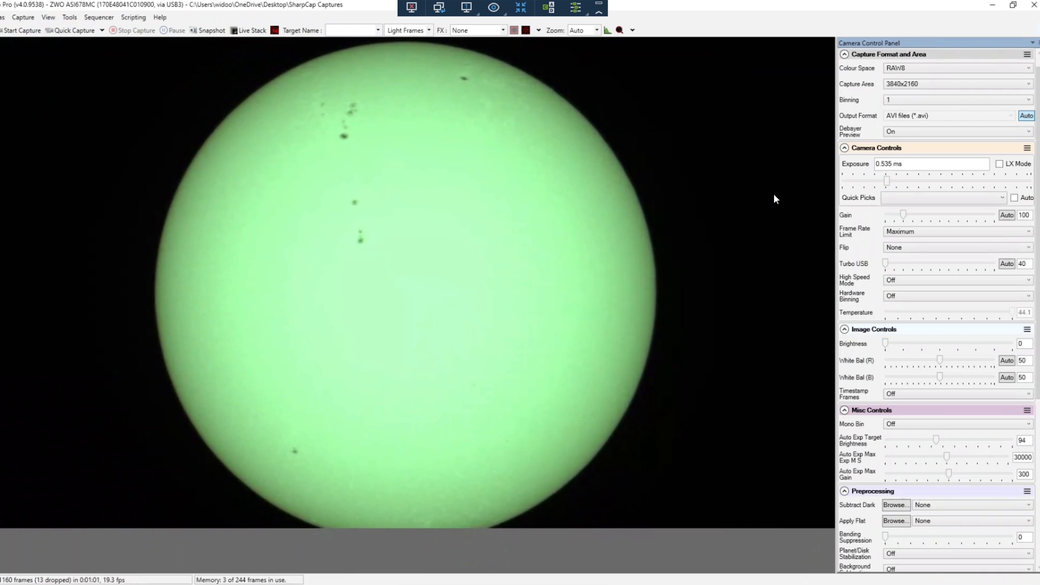
Step: Scroll the Camera Control Panel to the Scope Controls showing the Oasis Focuser at 7265
{"action": "scroll", "scroll_direction": "down", "scroll_amount": 3}
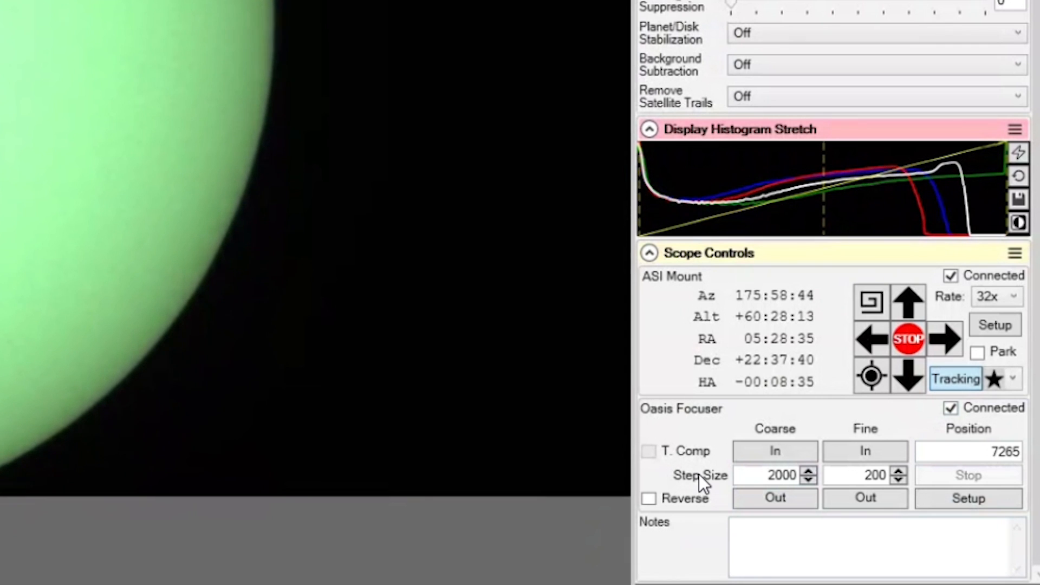
Step: Drive the focuser coarsely out to 11265 until the sun blurs, then back in to 7265
{"action": "left_click", "coordinate": [774, 499]}
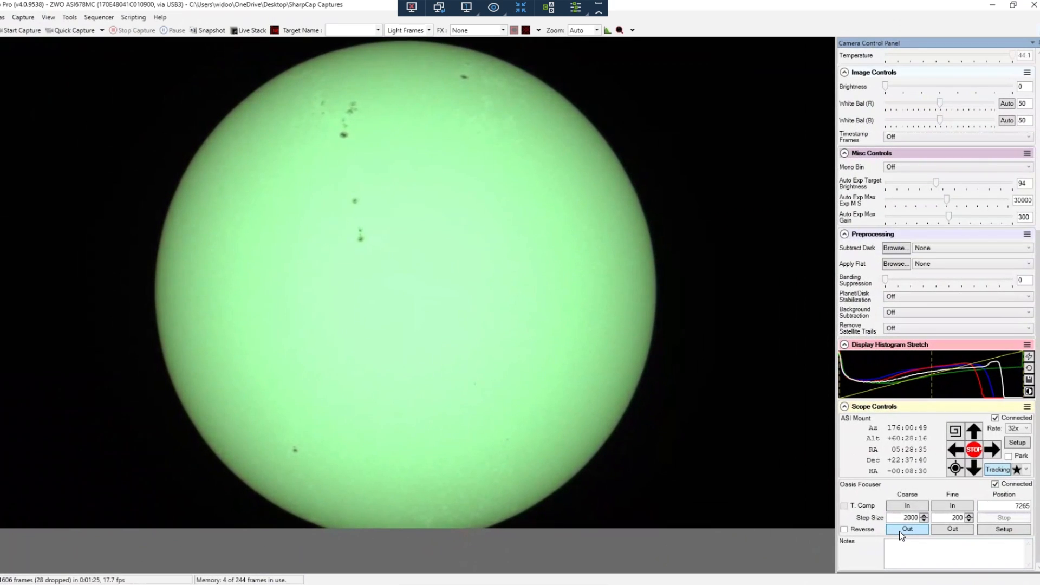
{"action": "left_click", "coordinate": [907, 529]}
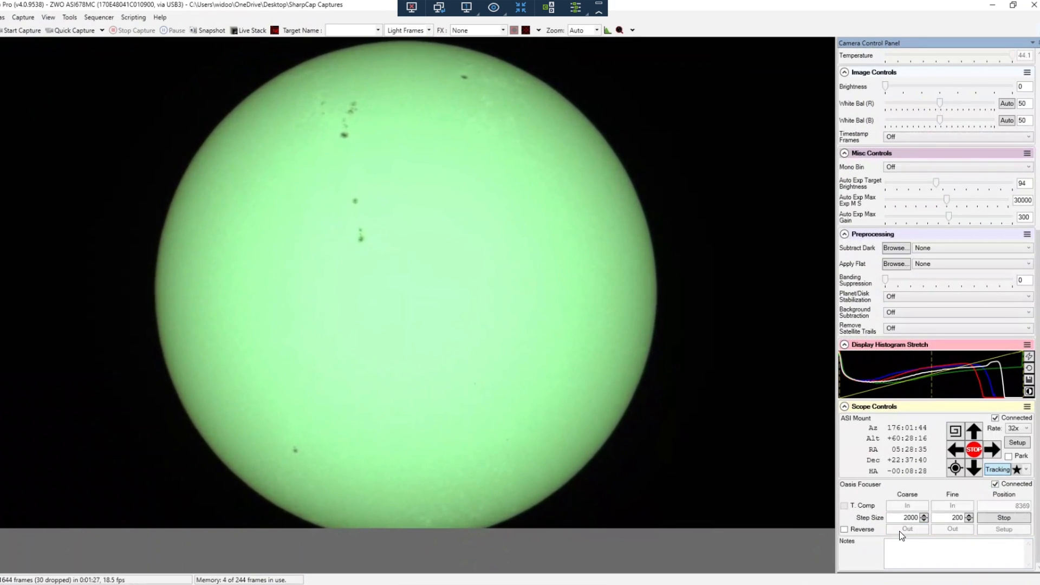
{"action": "left_click", "coordinate": [907, 528]}
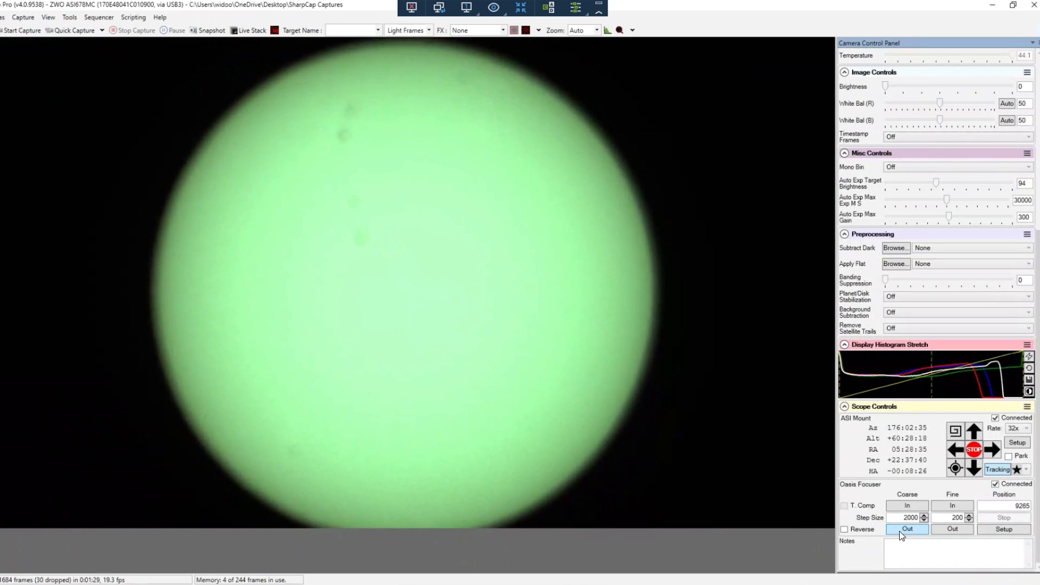
{"action": "left_click", "coordinate": [907, 529]}
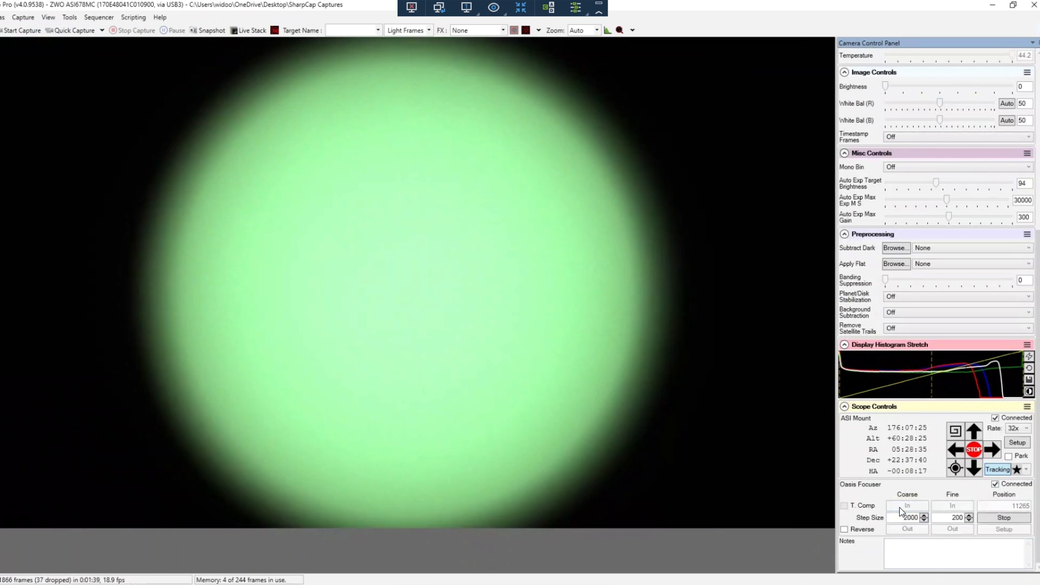
{"action": "left_click", "coordinate": [907, 506]}
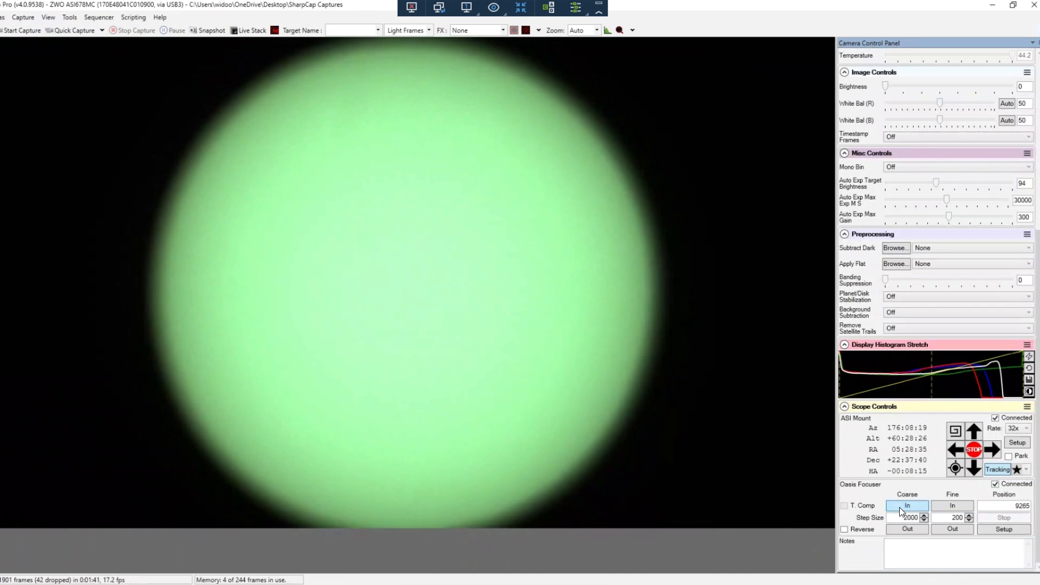
{"action": "left_click", "coordinate": [907, 506]}
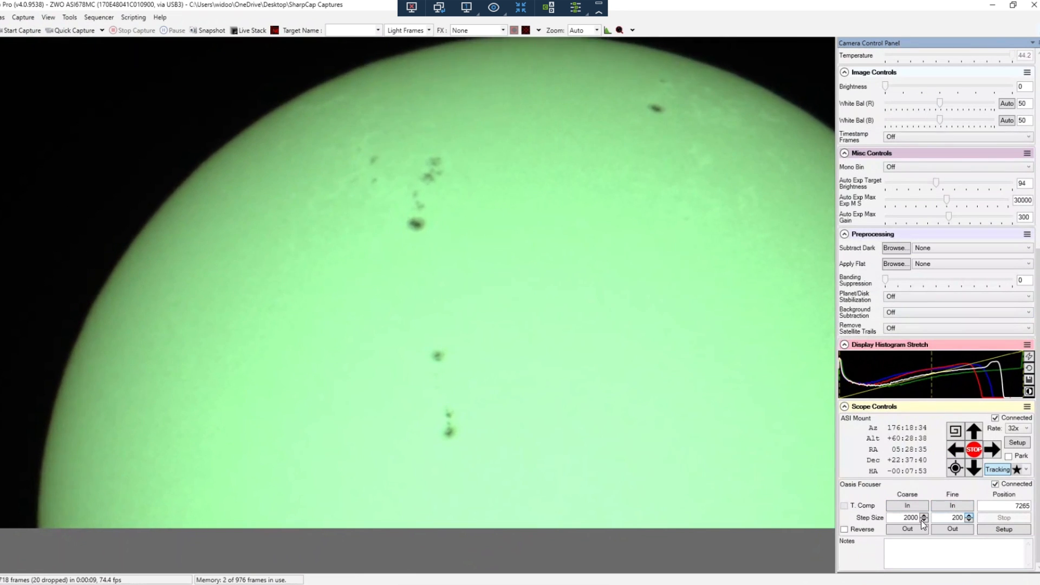
Step: Step the focuser finely outward from 7265 to 8065 until the sunspots look sharp
{"action": "left_click", "coordinate": [952, 506]}
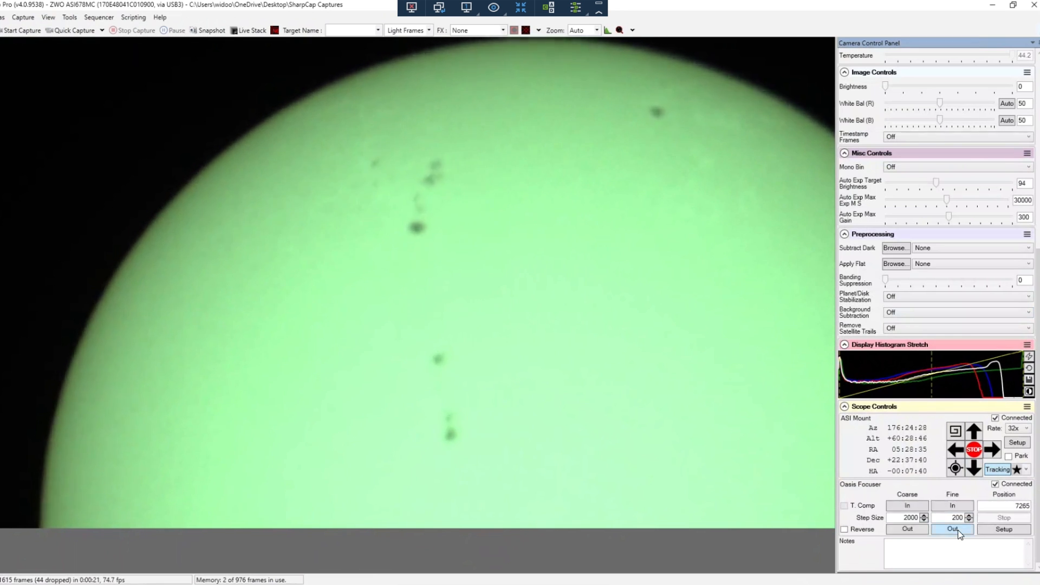
{"action": "left_click", "coordinate": [951, 529]}
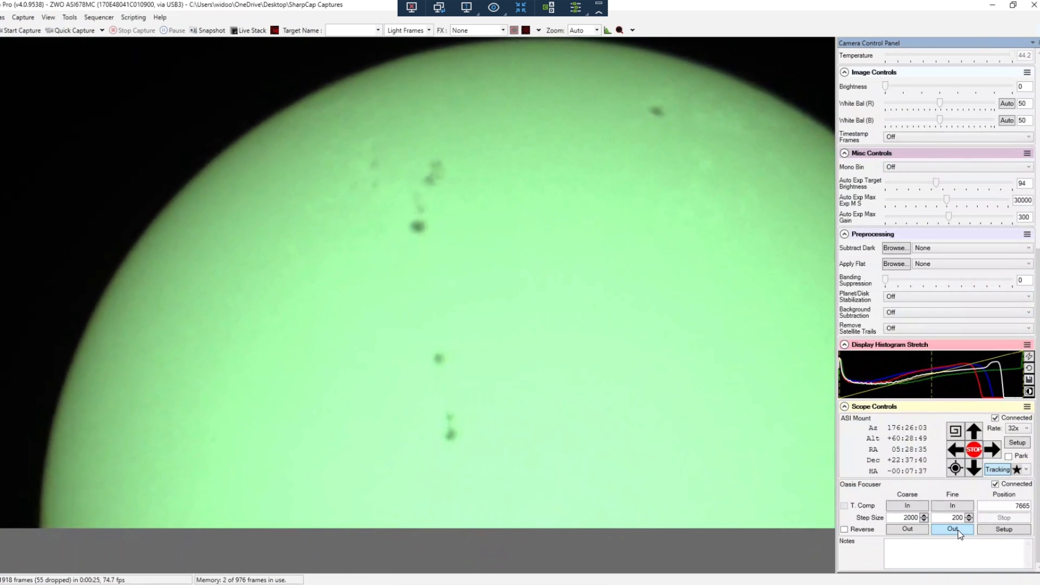
{"action": "left_click", "coordinate": [952, 528]}
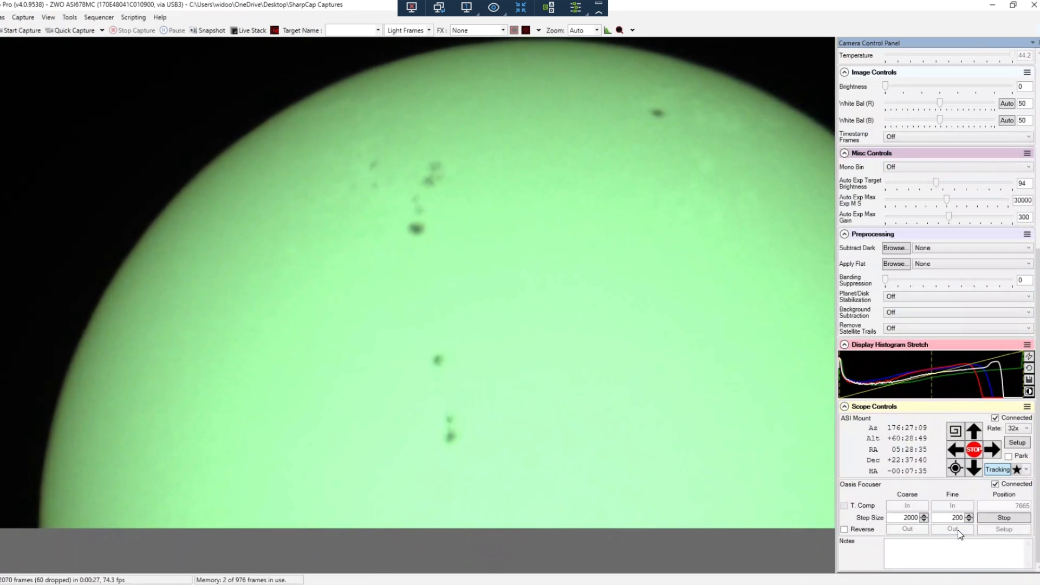
{"action": "left_click", "coordinate": [951, 528]}
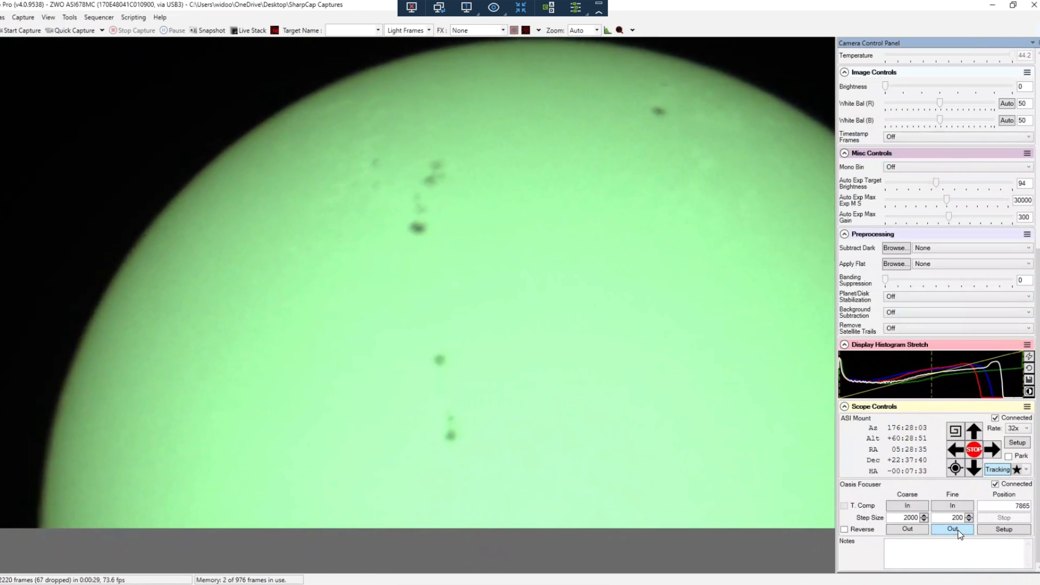
{"action": "left_click", "coordinate": [952, 529]}
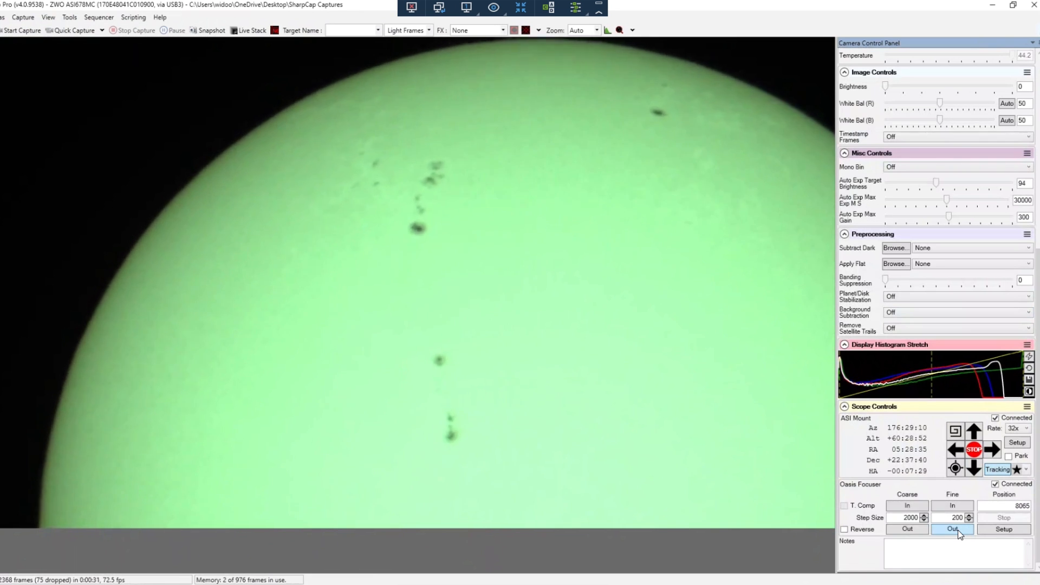